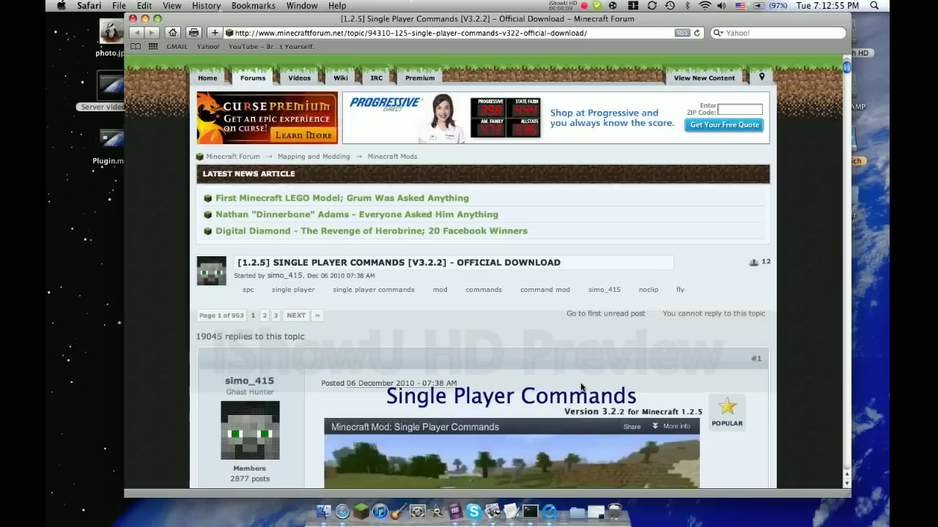
Scroll the forum thread down to the Automated and Manual Installation download links.
{"action": "scroll", "scroll_direction": "down", "scroll_amount": 3}
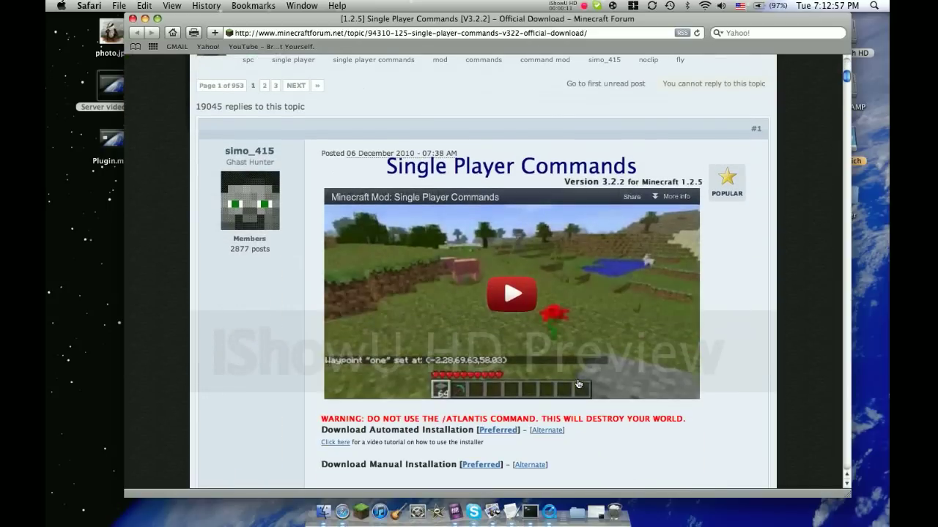
{"action": "scroll", "scroll_direction": "down", "scroll_amount": 3}
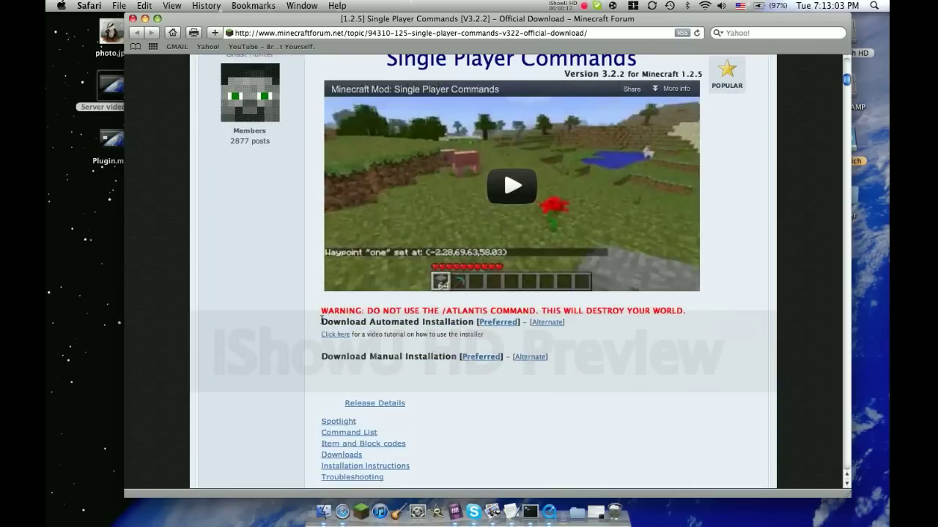
{"action": "mouse_move", "coordinate": [321, 353]}
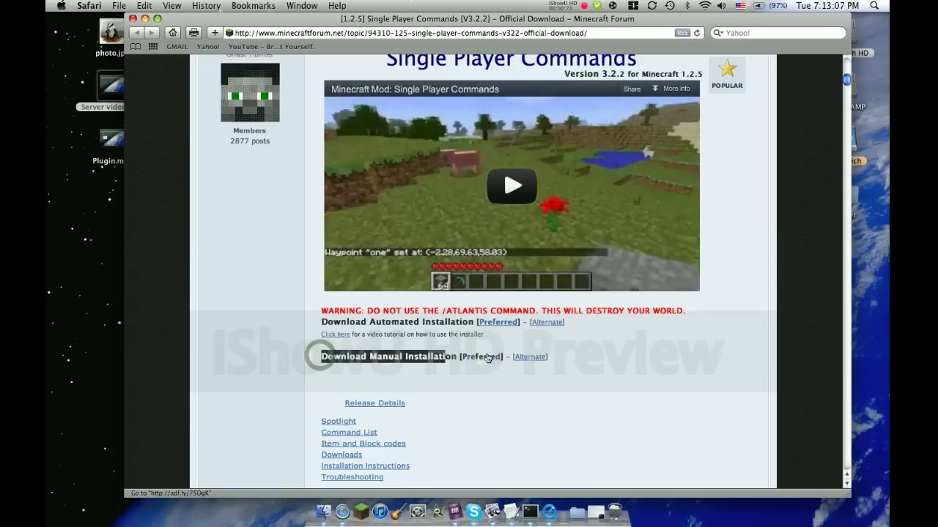
Download the manual-installation package via adf.ly's Skip Ad, then close Safari.
{"action": "left_click", "coordinate": [481, 356]}
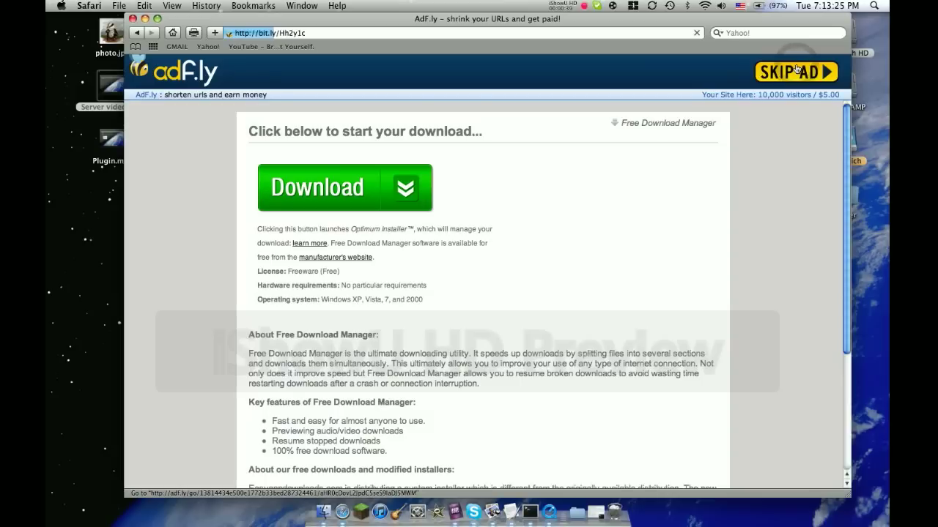
{"action": "left_click", "coordinate": [333, 188]}
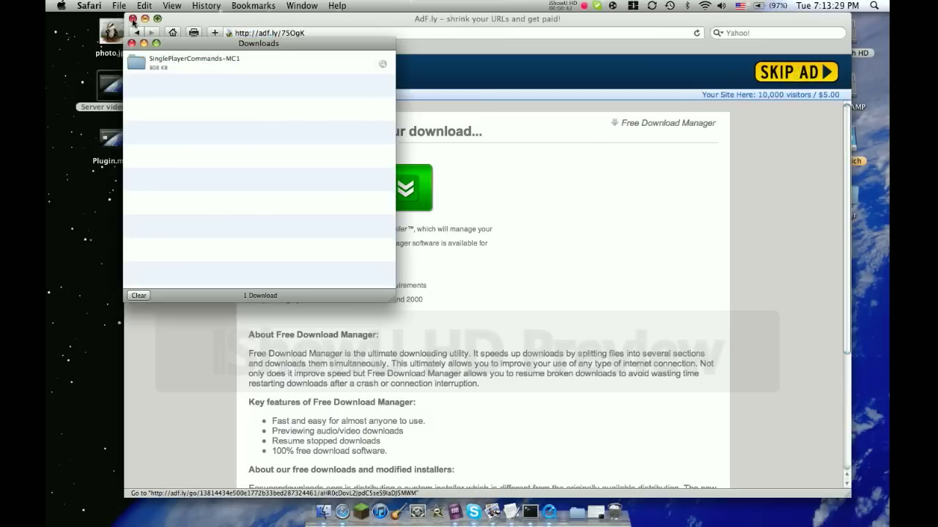
{"action": "left_click", "coordinate": [130, 22]}
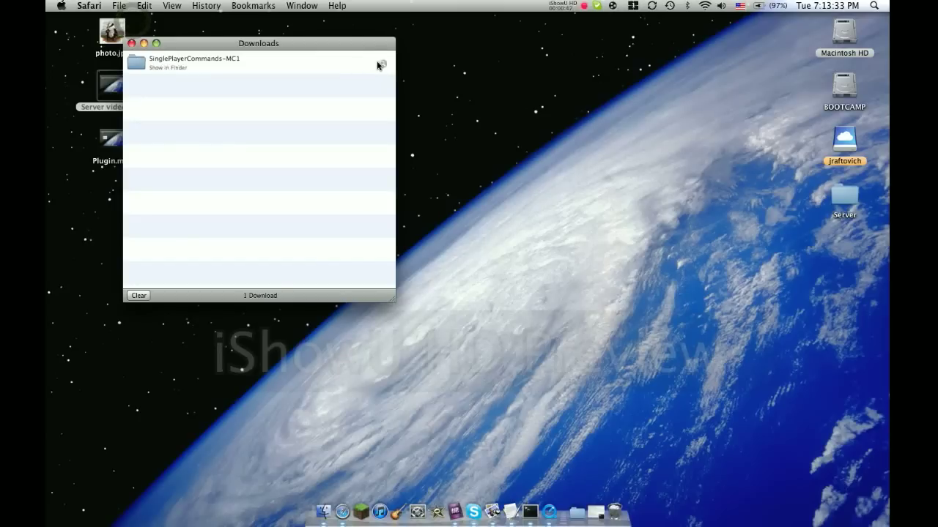
Reveal SinglePlayerCommands-MC1 in Finder, open it, and drag WorldEdit.jar to the desktop.
{"action": "left_click", "coordinate": [380, 64]}
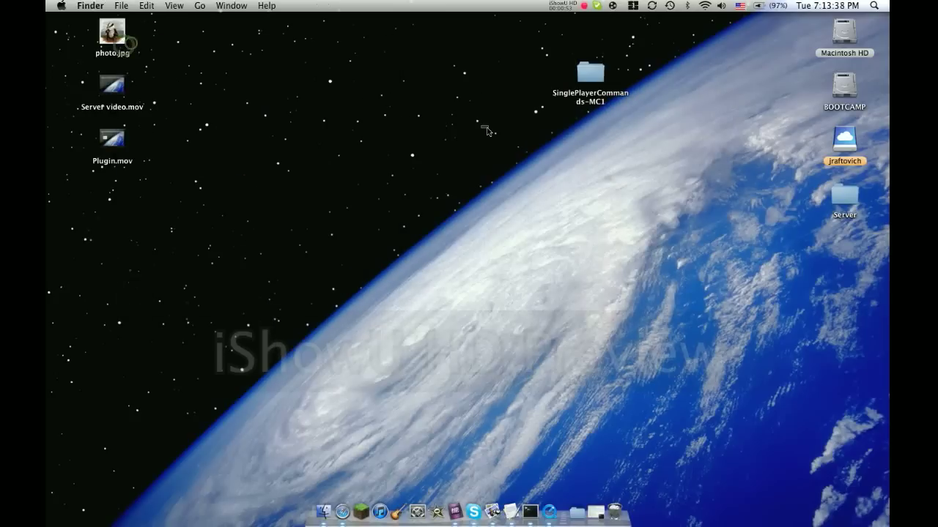
{"action": "double_click", "coordinate": [587, 77]}
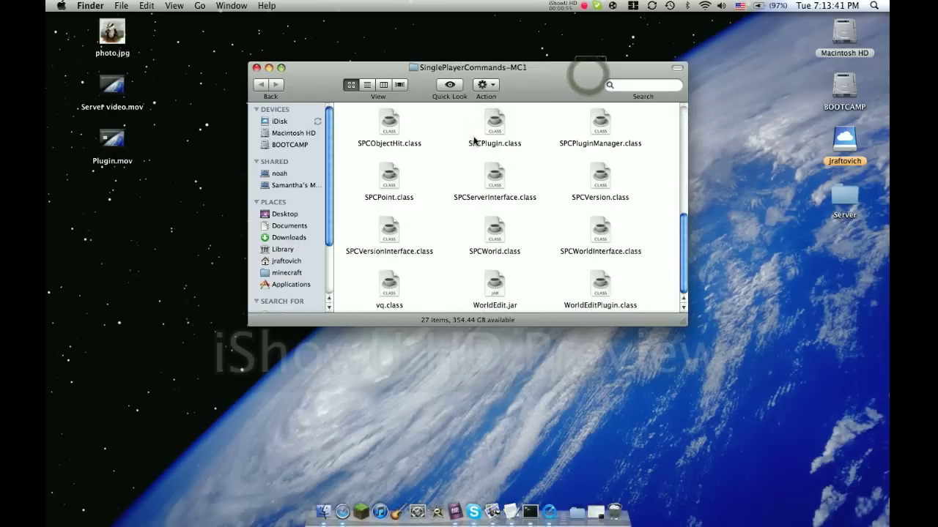
{"action": "mouse_move", "coordinate": [561, 274]}
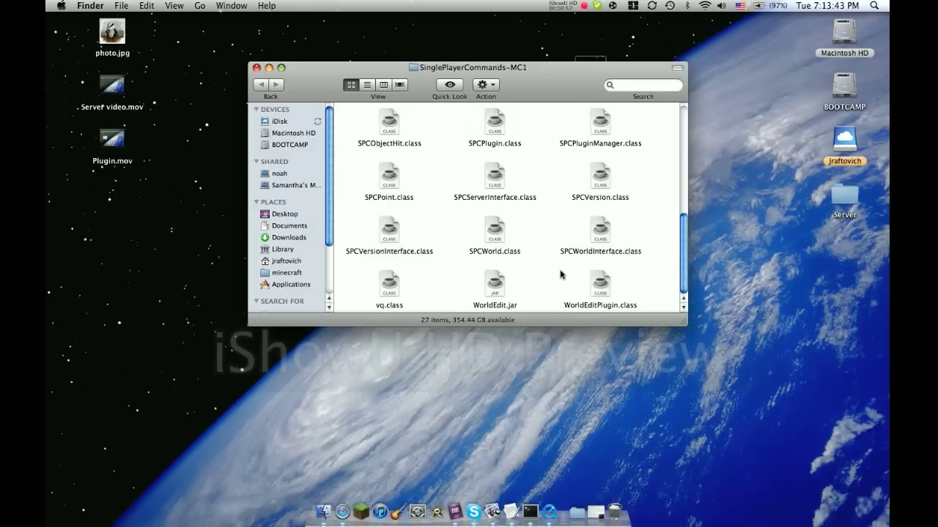
{"action": "mouse_move", "coordinate": [496, 292]}
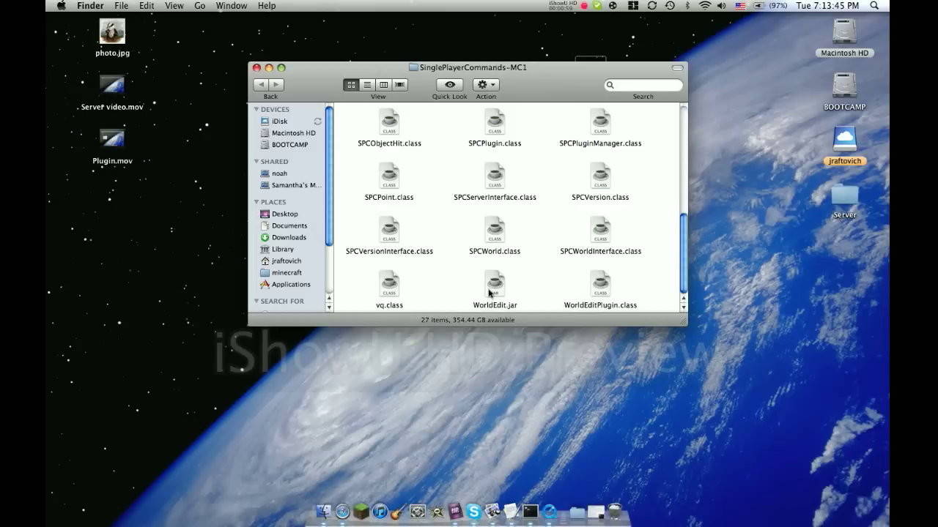
{"action": "left_click_drag", "start_coordinate": [494, 284], "coordinate": [502, 381]}
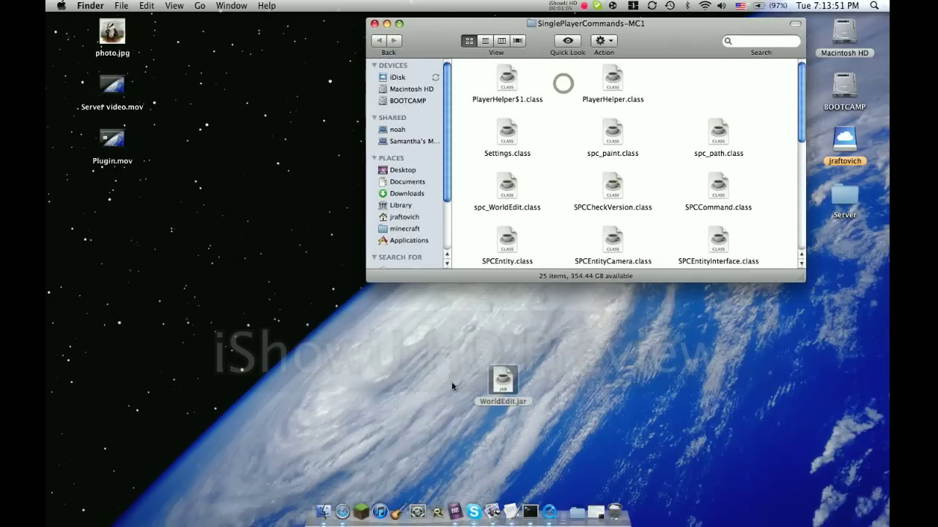
Open Application Support's minecraft bin folder and extract minecraft.jar into a folder, then select it.
{"action": "key", "text": "cmd+a"}
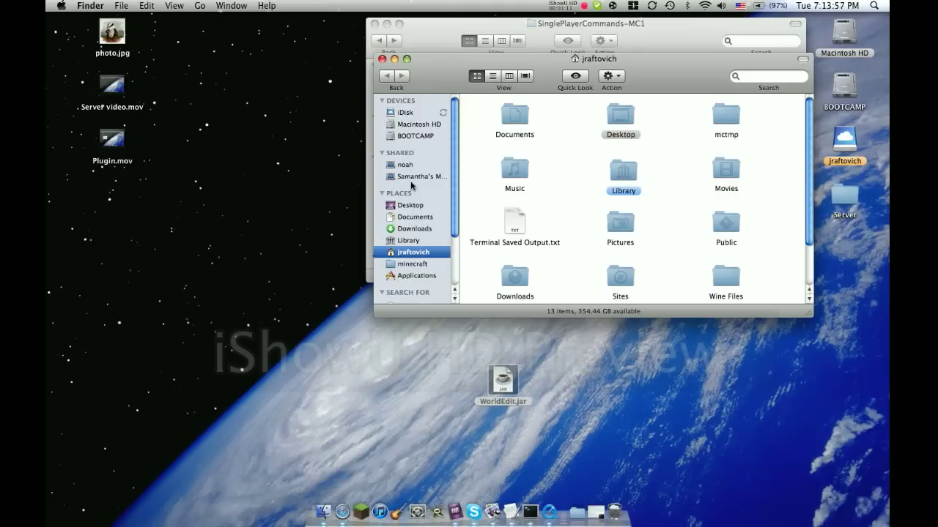
{"action": "mouse_move", "coordinate": [611, 164]}
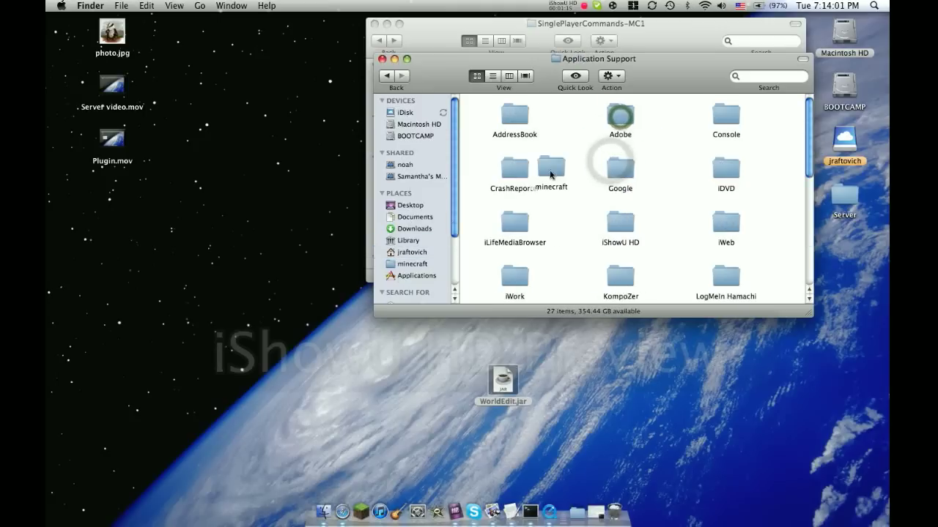
{"action": "double_click", "coordinate": [551, 165]}
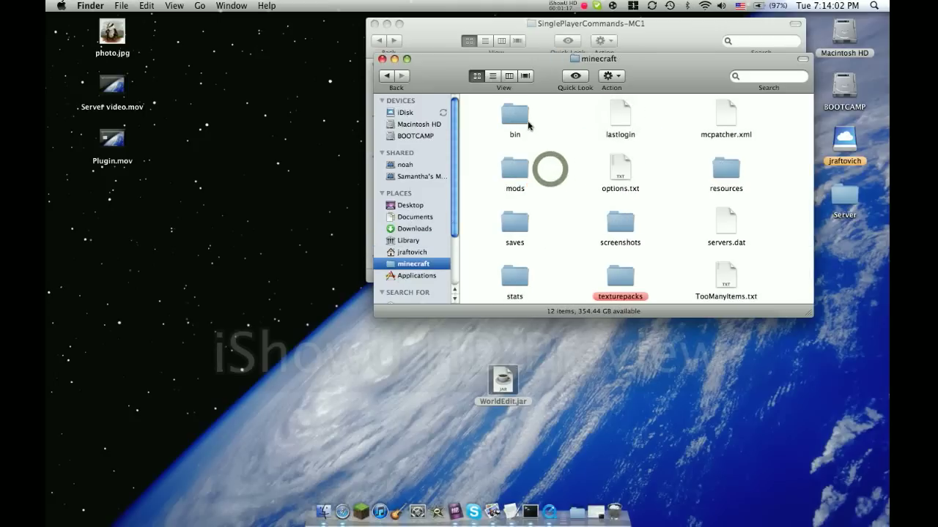
{"action": "double_click", "coordinate": [514, 117]}
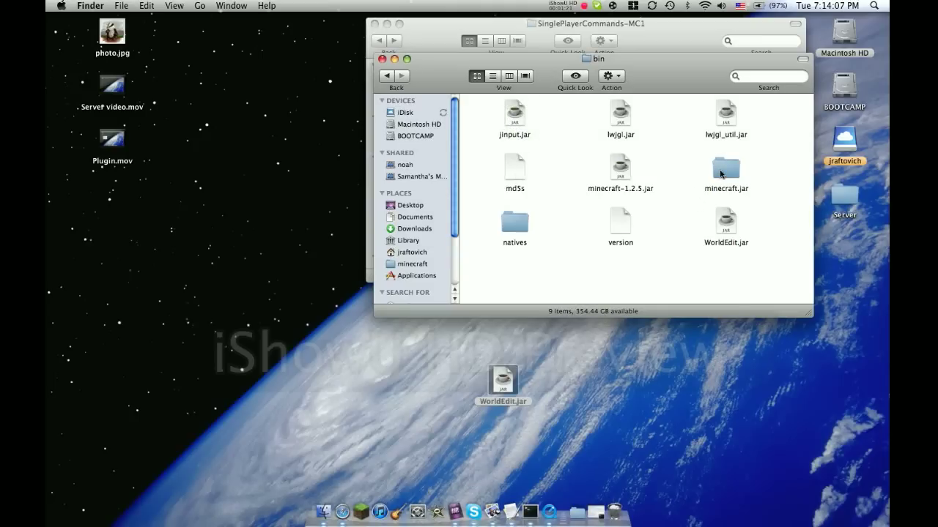
{"action": "right_click", "coordinate": [726, 173]}
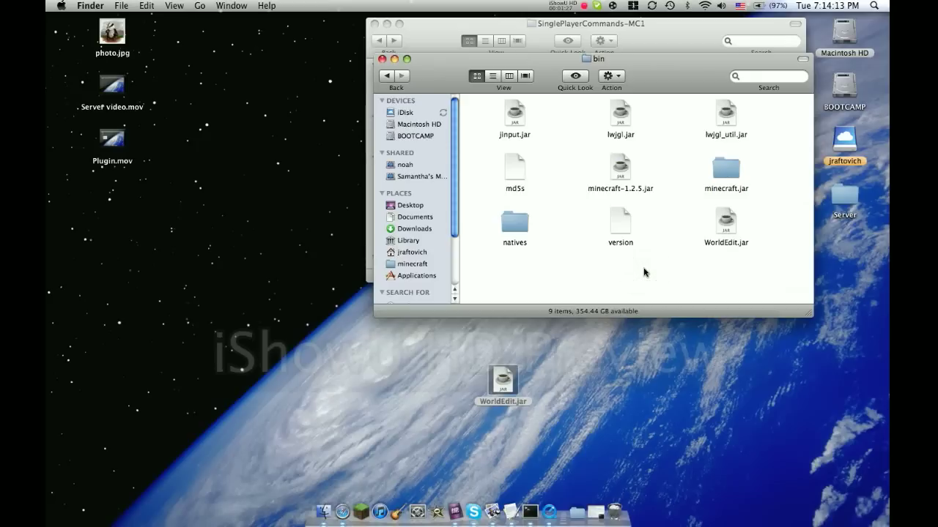
{"action": "mouse_move", "coordinate": [721, 170]}
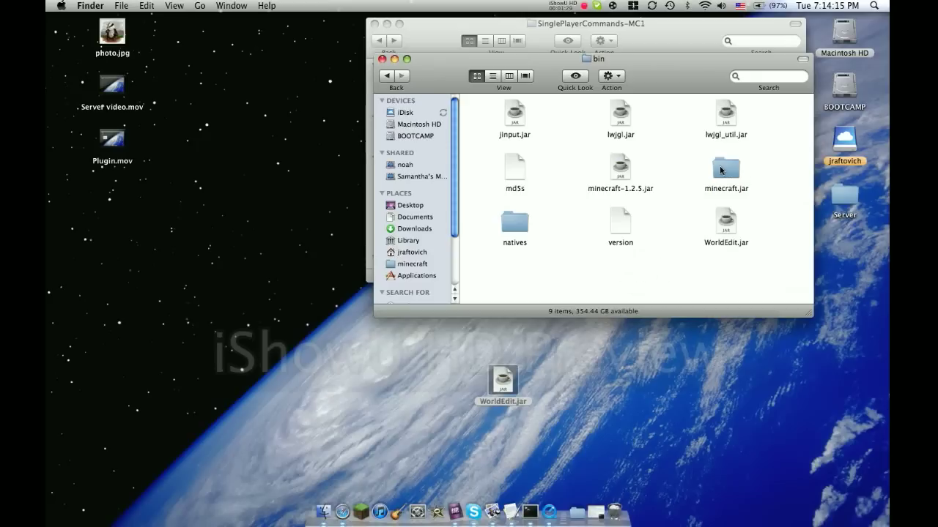
{"action": "mouse_move", "coordinate": [717, 234]}
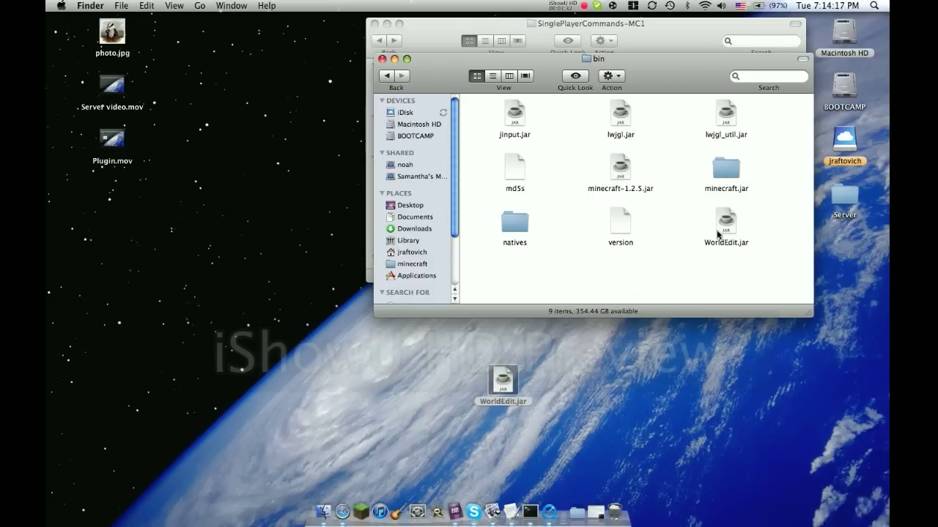
{"action": "mouse_move", "coordinate": [694, 169]}
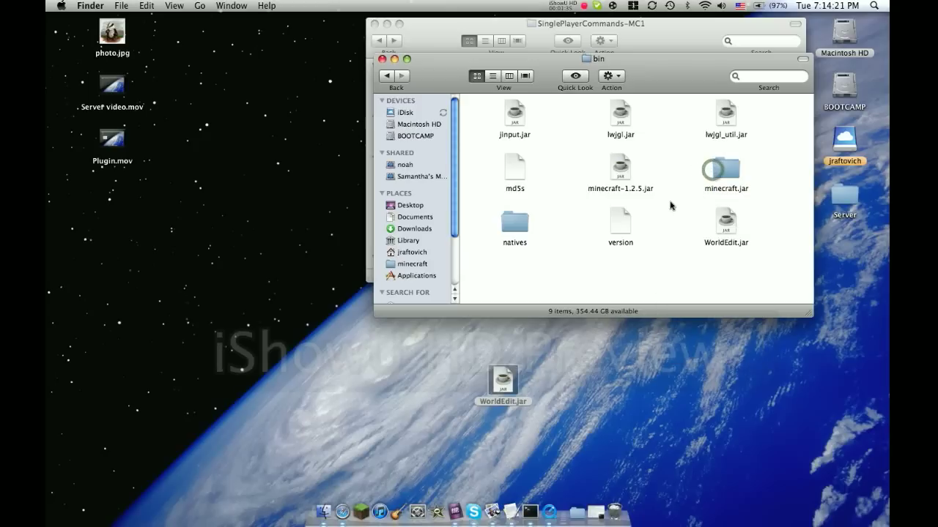
{"action": "left_click", "coordinate": [725, 169]}
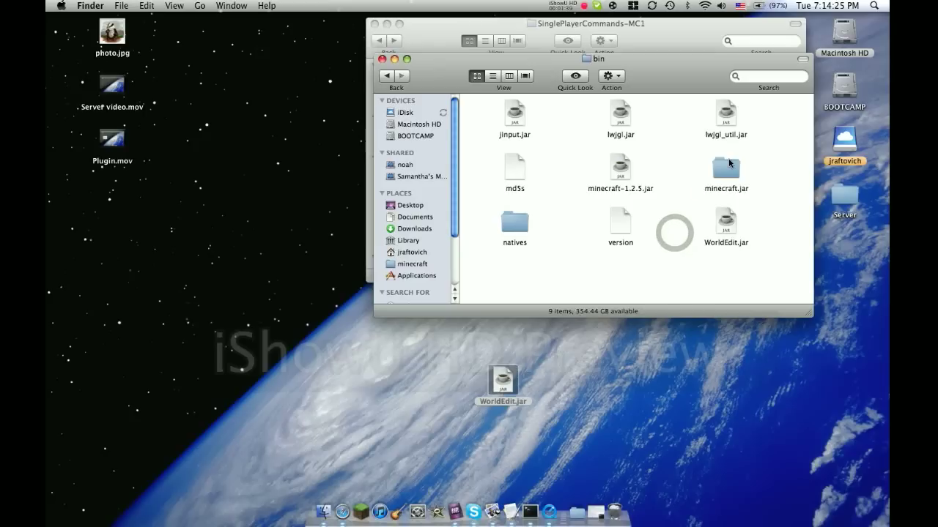
Copy the mod class files into the minecraft.jar folder, replacing all duplicates, and close the windows.
{"action": "double_click", "coordinate": [725, 167]}
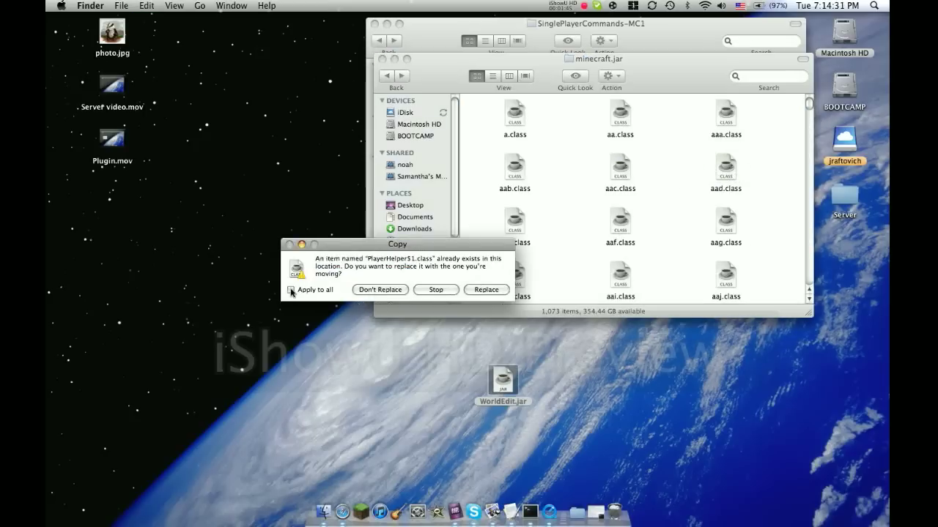
{"action": "left_click", "coordinate": [485, 289]}
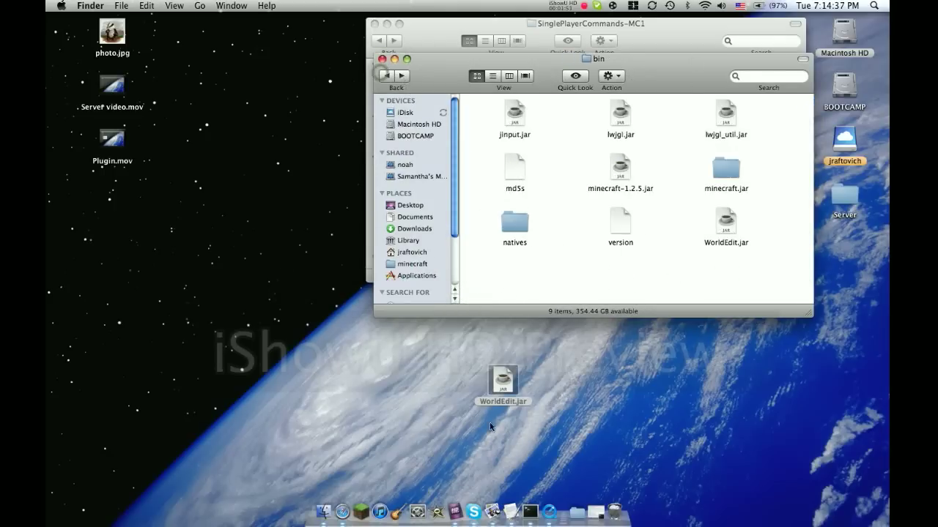
{"action": "left_click", "coordinate": [726, 219]}
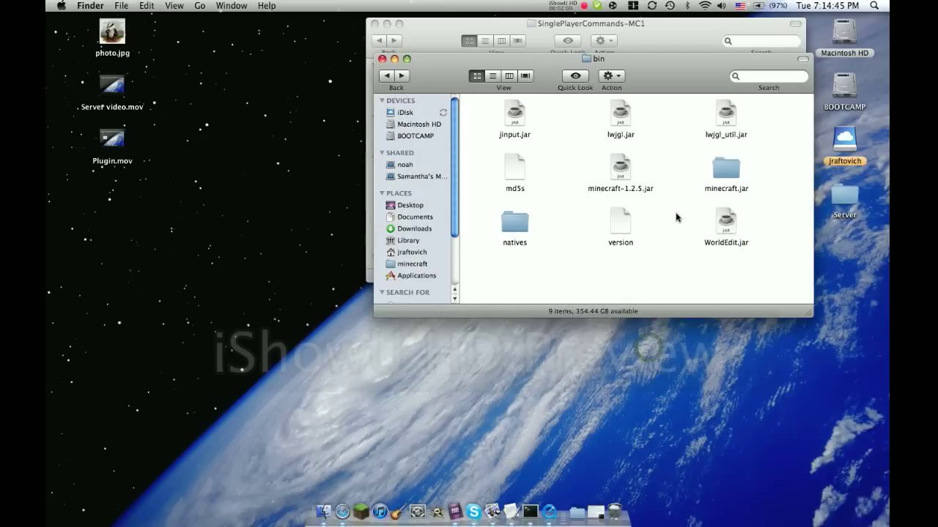
{"action": "left_click", "coordinate": [725, 220]}
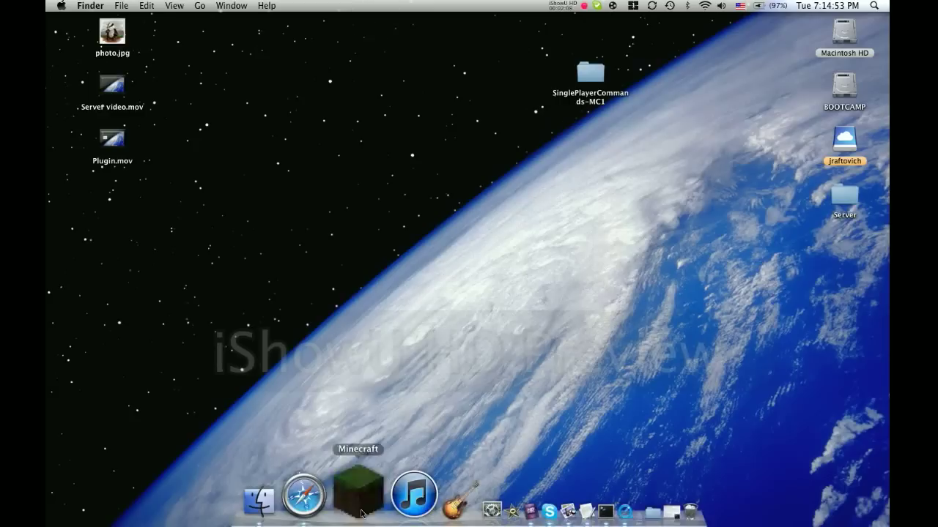
Launch Minecraft from the Dock and log in through the launcher.
{"action": "left_click", "coordinate": [584, 72]}
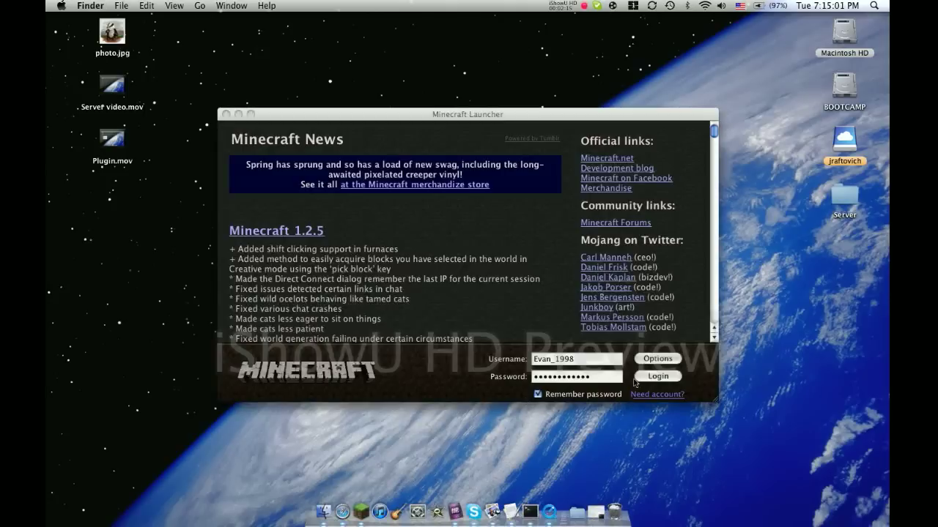
{"action": "left_click", "coordinate": [657, 377]}
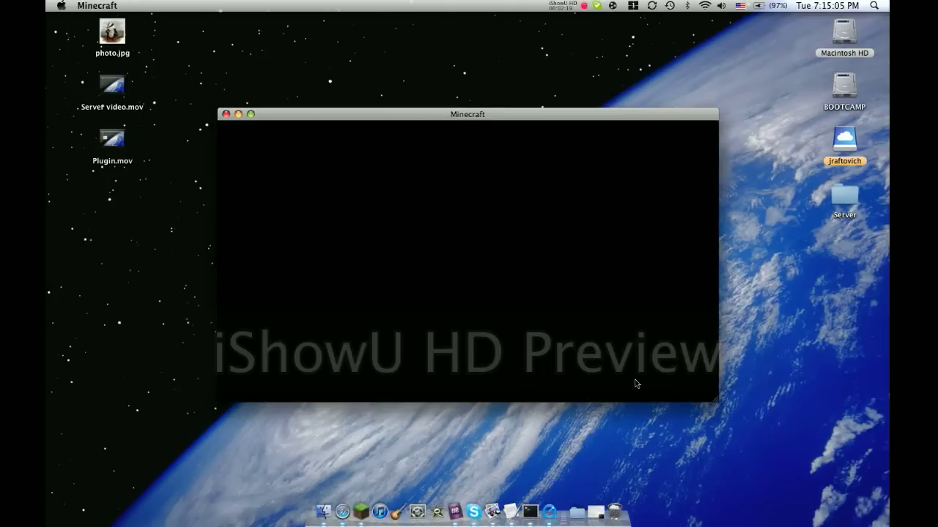
{"action": "mouse_move", "coordinate": [477, 316]}
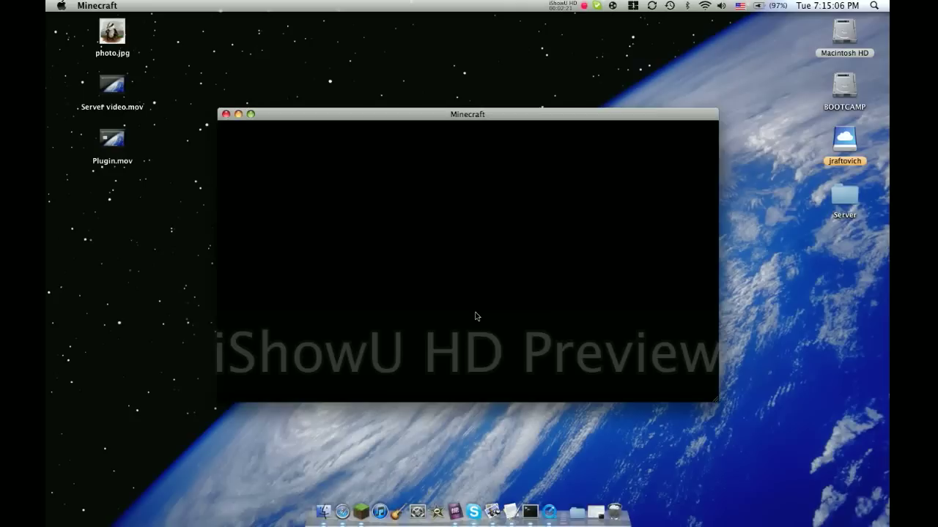
{"action": "mouse_move", "coordinate": [170, 92]}
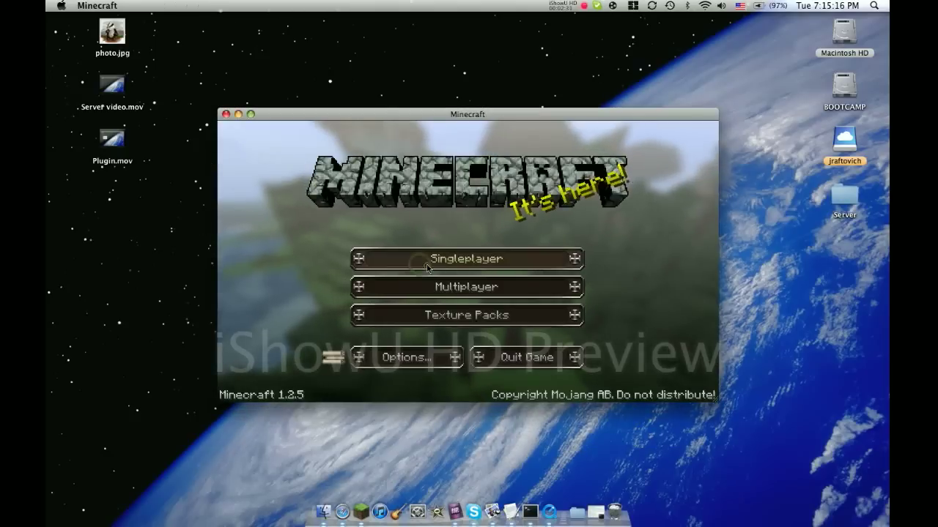
Play the New World singleplayer save, pause it, and enlarge the game window.
{"action": "left_click", "coordinate": [466, 259]}
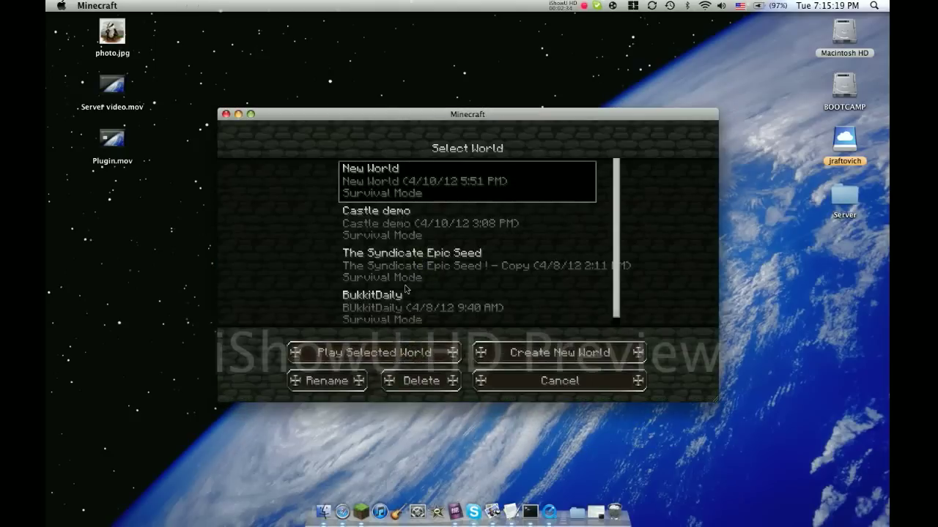
{"action": "left_click", "coordinate": [378, 352]}
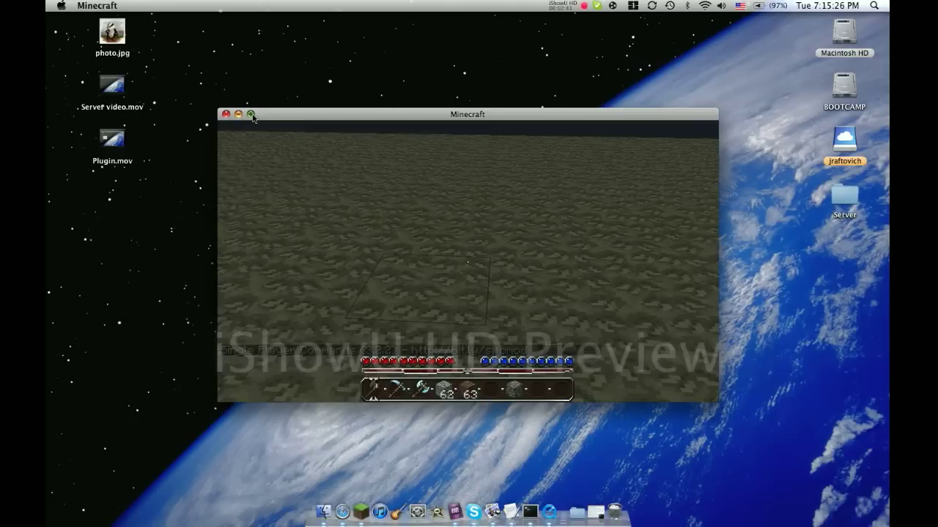
{"action": "mouse_move", "coordinate": [208, 63]}
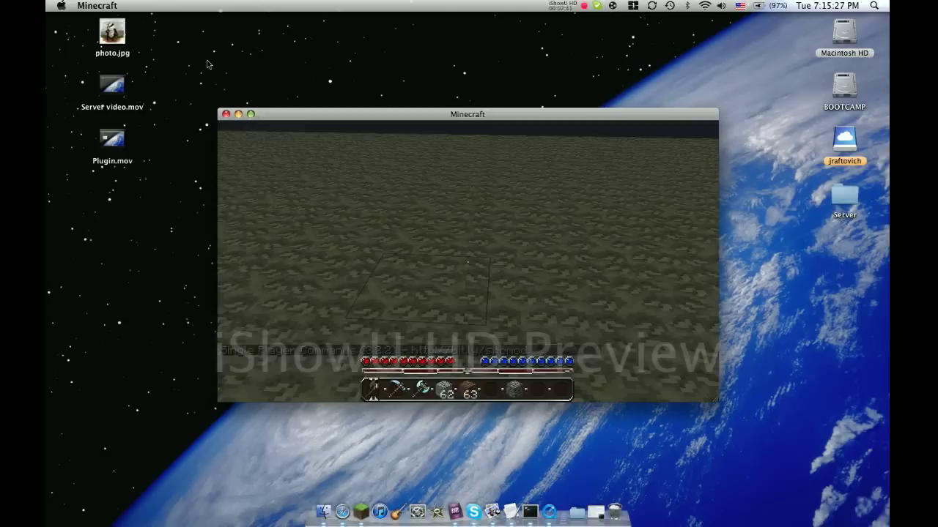
{"action": "key", "text": "Escape"}
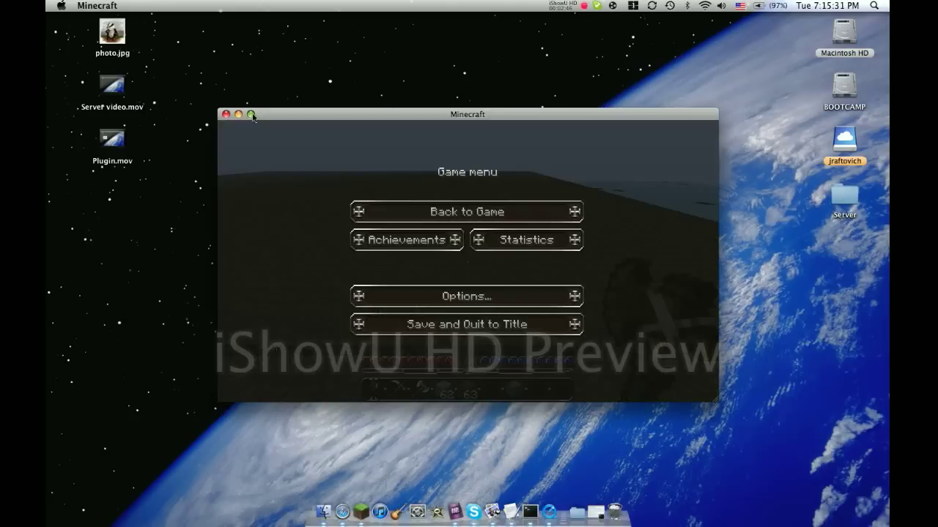
{"action": "left_click", "coordinate": [466, 211]}
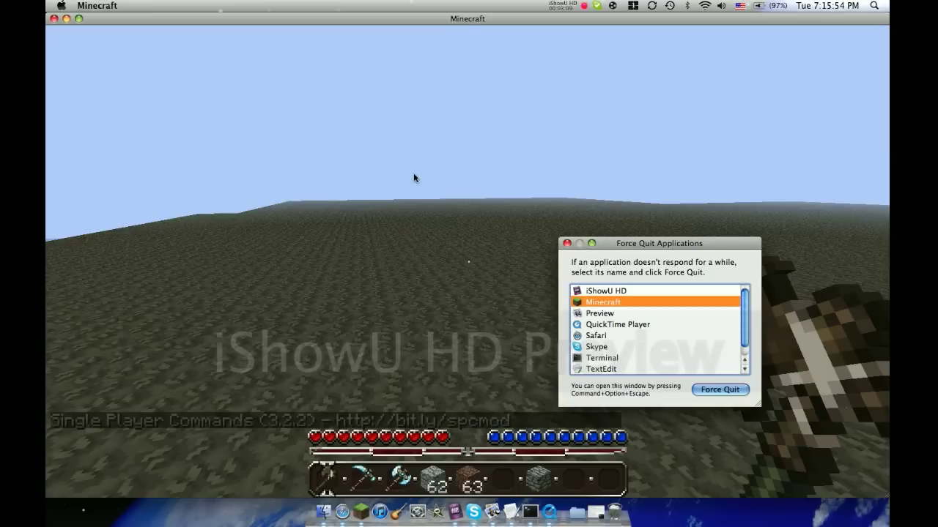
Force quit Minecraft, move the Force Quit window to the centre, and select Terminal.
{"action": "left_click", "coordinate": [719, 390]}
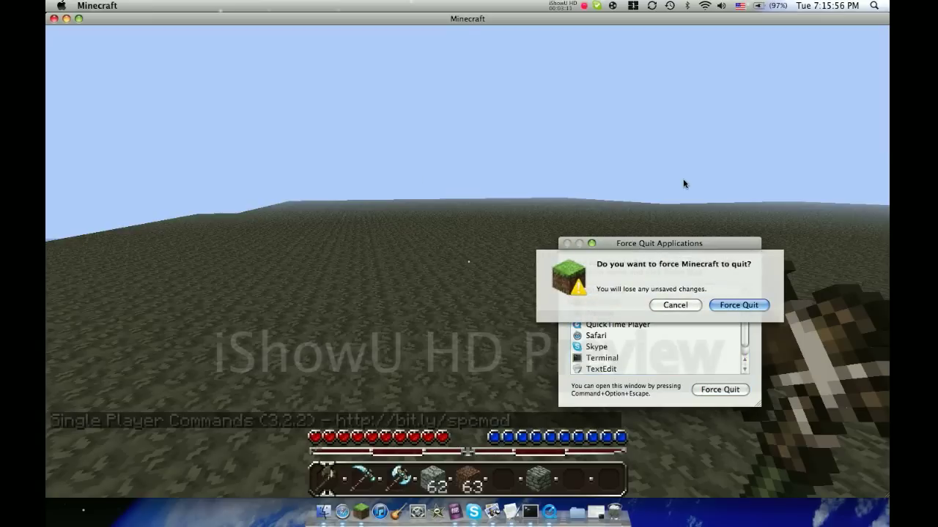
{"action": "mouse_move", "coordinate": [756, 38]}
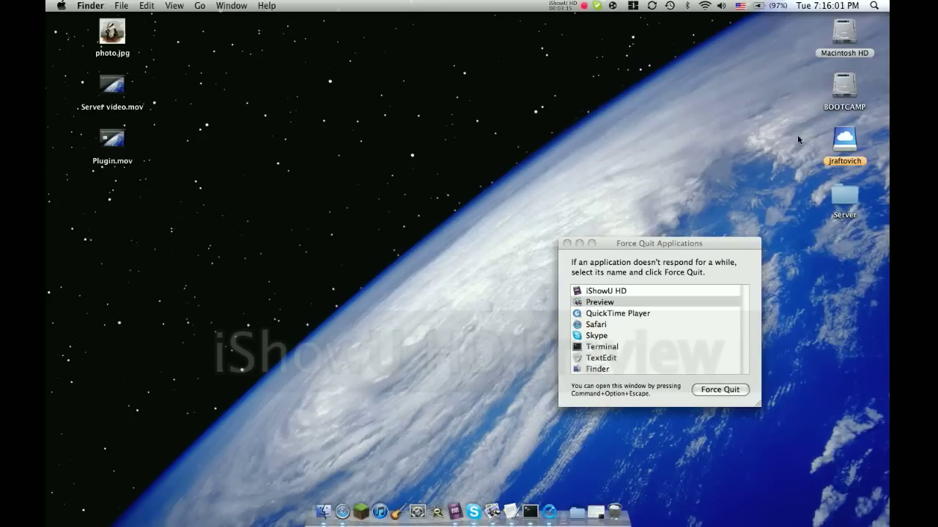
{"action": "left_click_drag", "start_coordinate": [658, 242], "coordinate": [489, 300]}
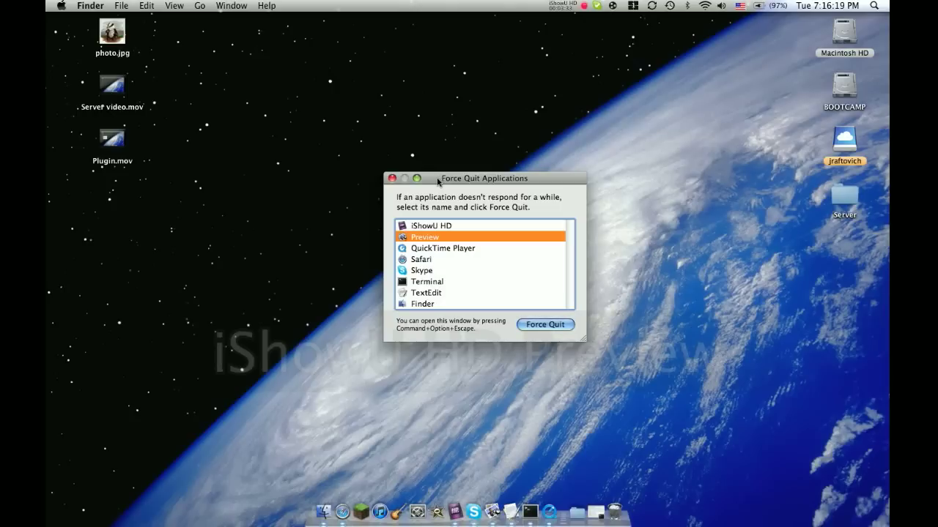
{"action": "left_click", "coordinate": [427, 282]}
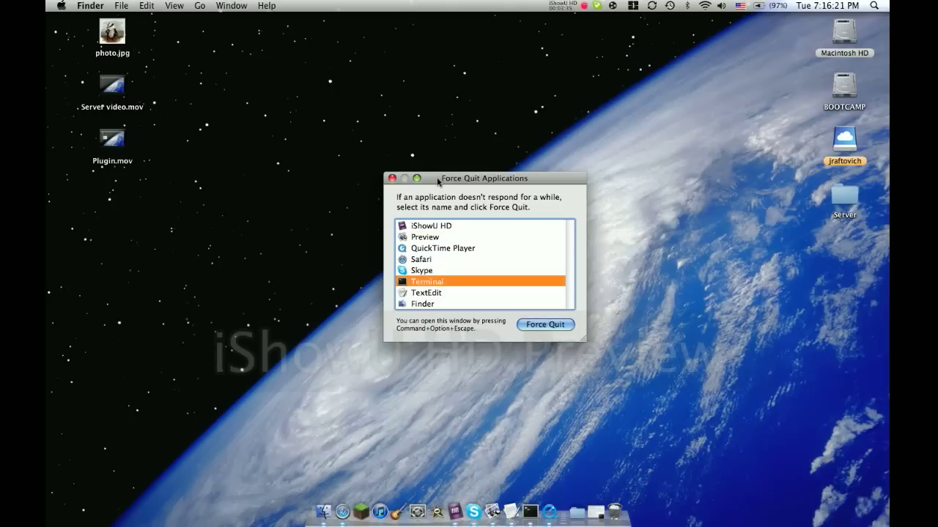